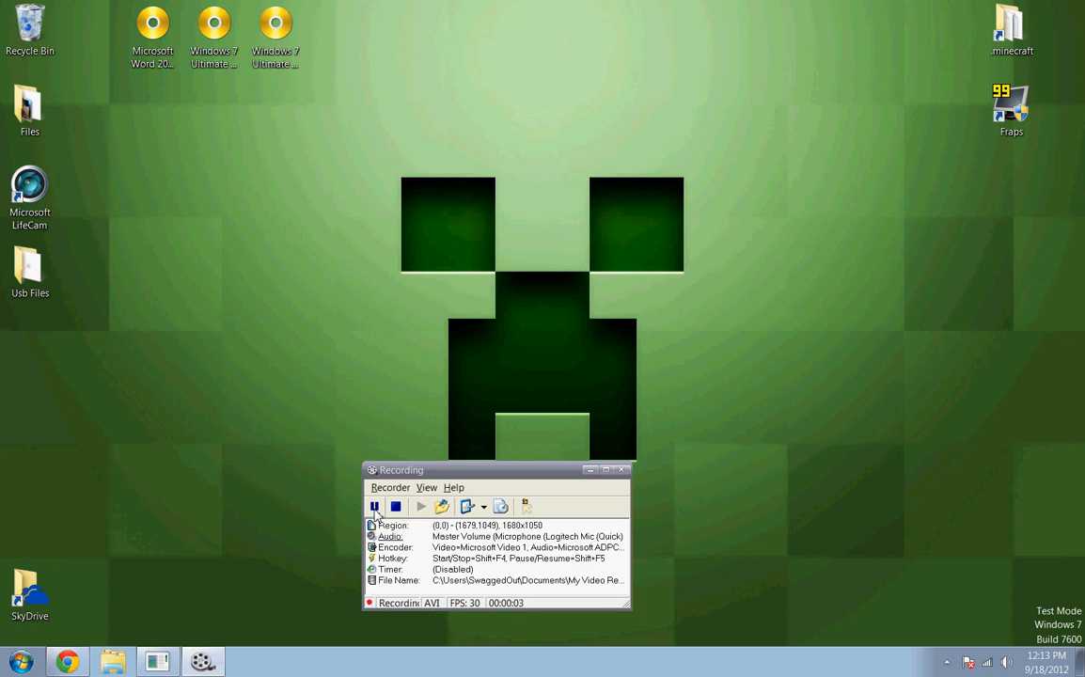
Read the Tekkit Server No Hamachi and Technic Launcher Free comments in the YouTube inbox, then collapse them
{"action": "left_click", "coordinate": [371, 506]}
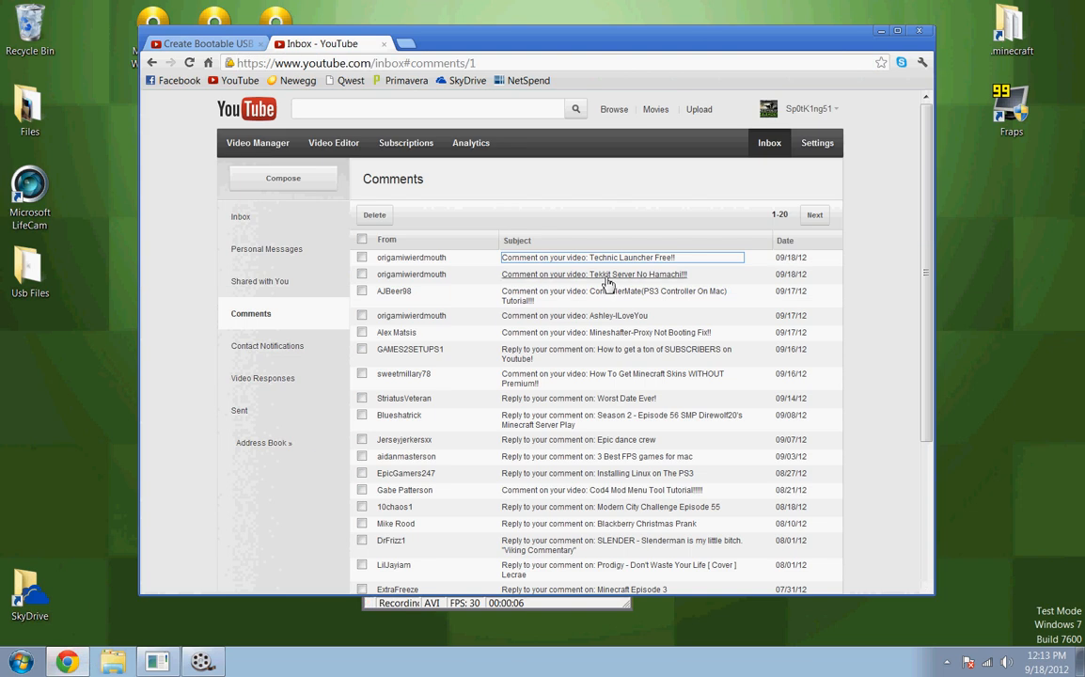
{"action": "left_click", "coordinate": [610, 273]}
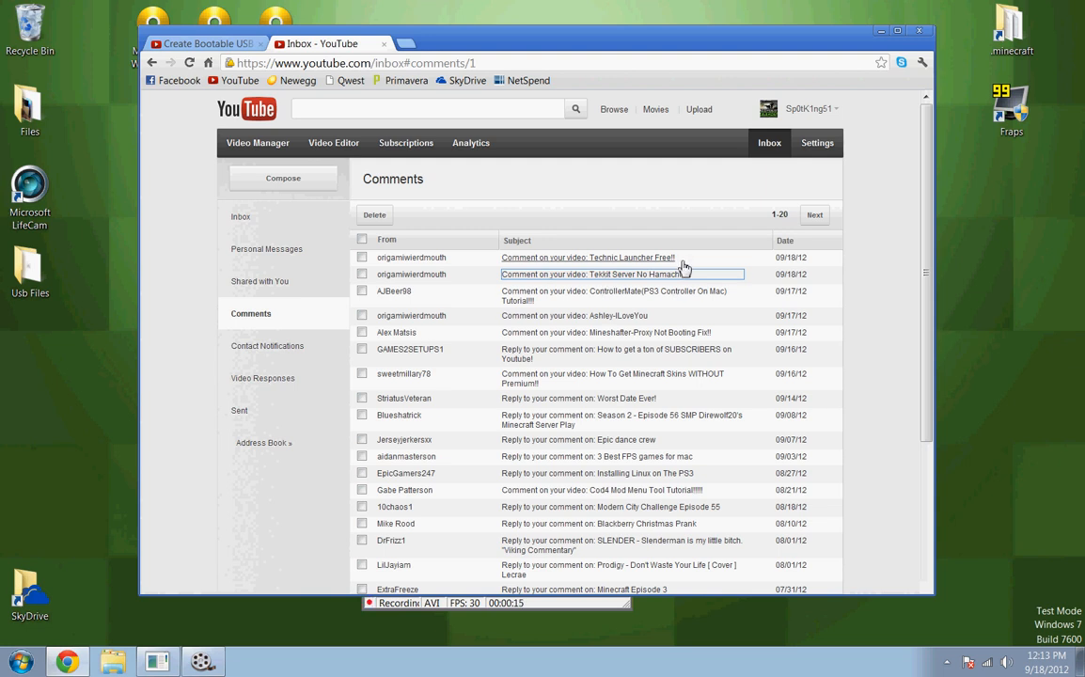
{"action": "left_click", "coordinate": [621, 274]}
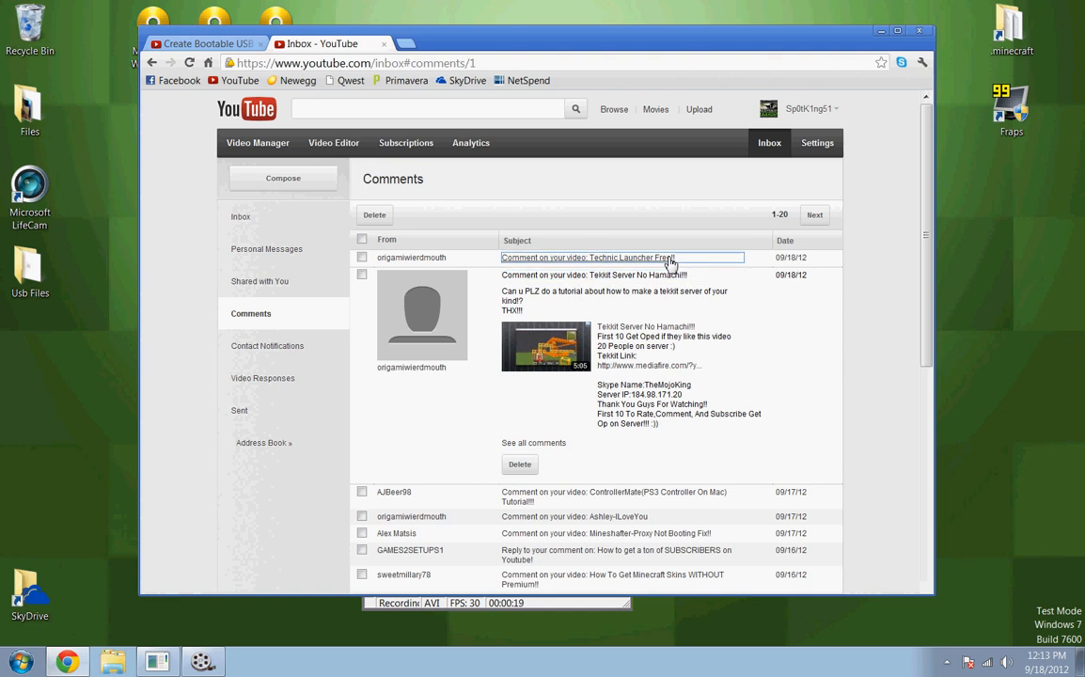
{"action": "left_click", "coordinate": [617, 258]}
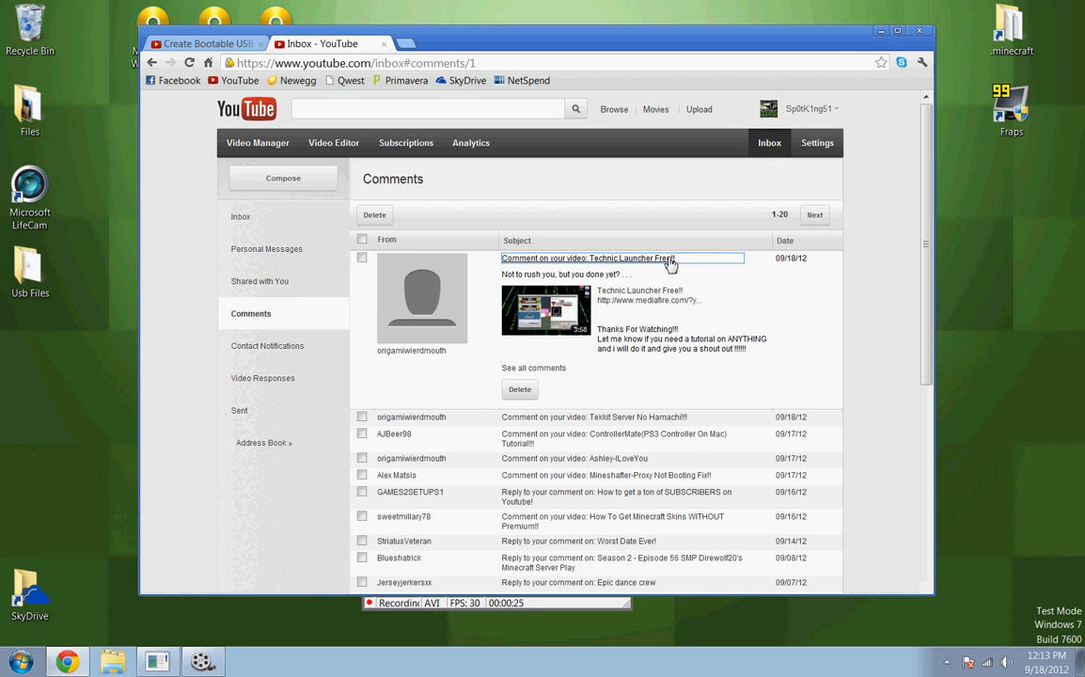
{"action": "left_click", "coordinate": [624, 258]}
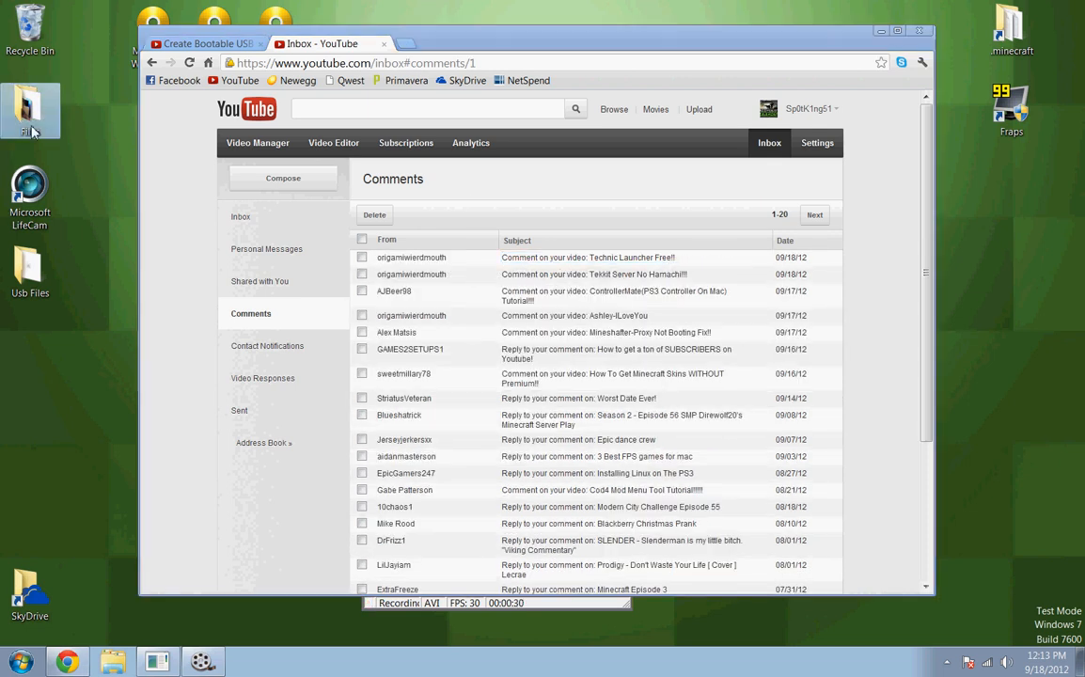
Search Google for 'tekkit' in a new tab to reach technicpack.net
{"action": "double_click", "coordinate": [35, 99]}
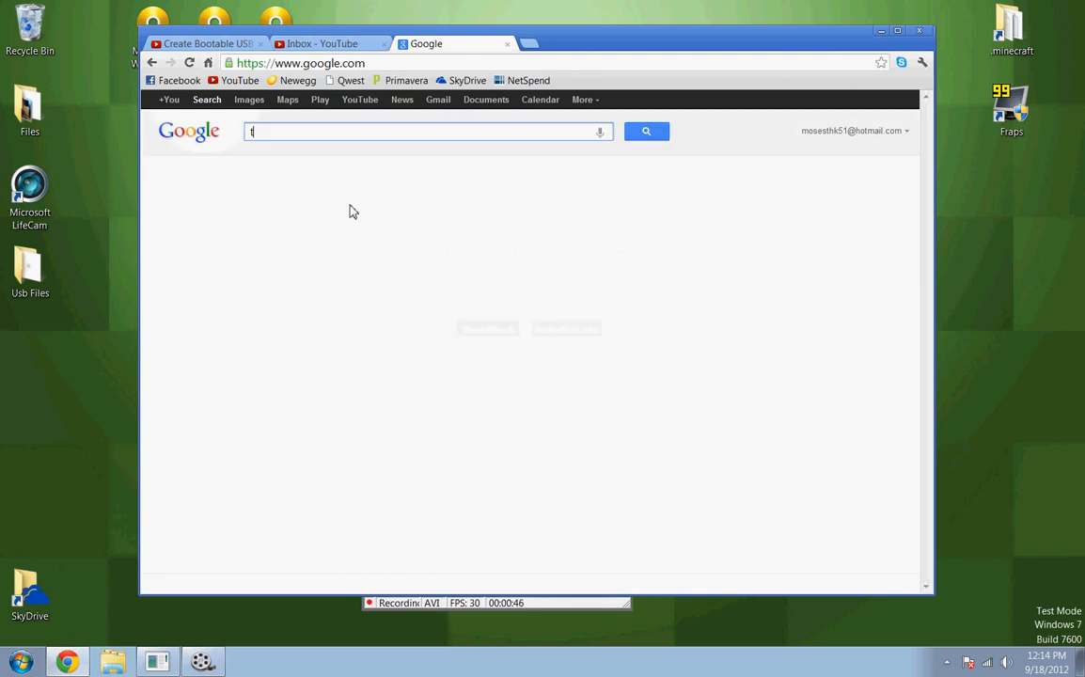
{"action": "type", "text": "tekkit"}
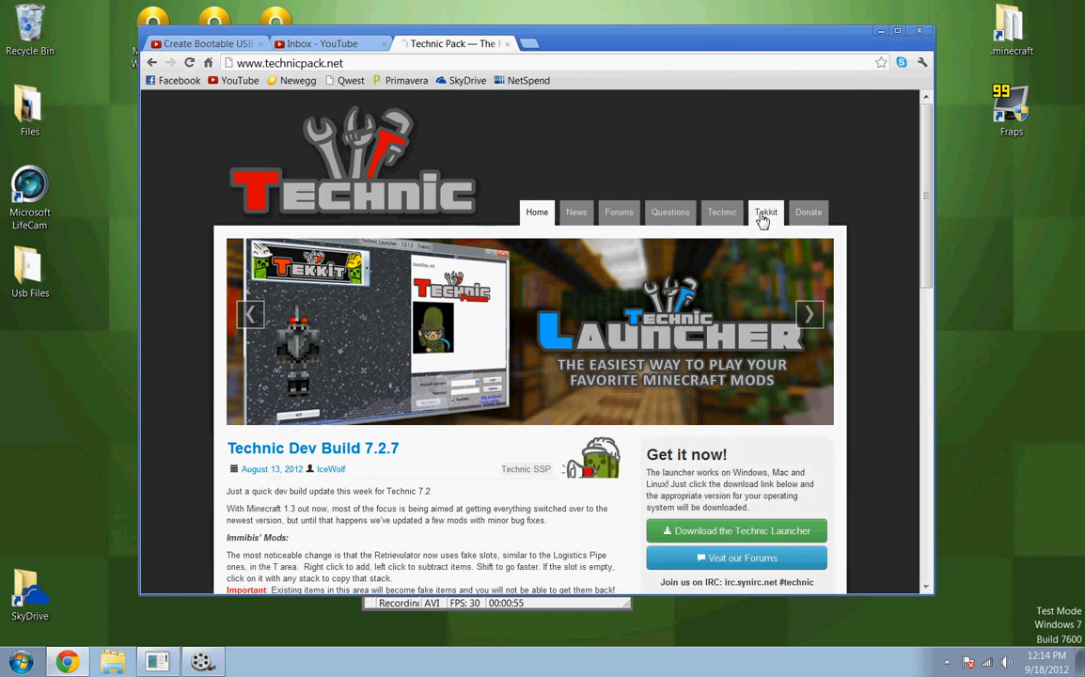
Download the Tekkit Server 3.1.2 zip from the Tekkit page on technicpack.net
{"action": "left_click", "coordinate": [765, 211]}
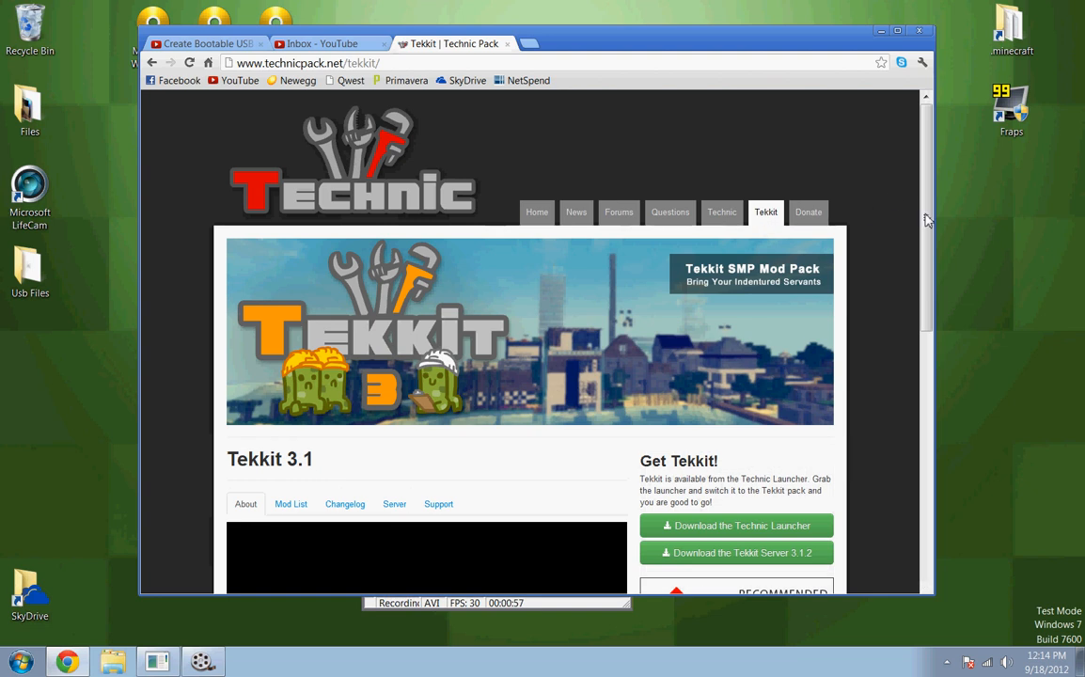
{"action": "scroll", "scroll_direction": "down", "scroll_amount": 3}
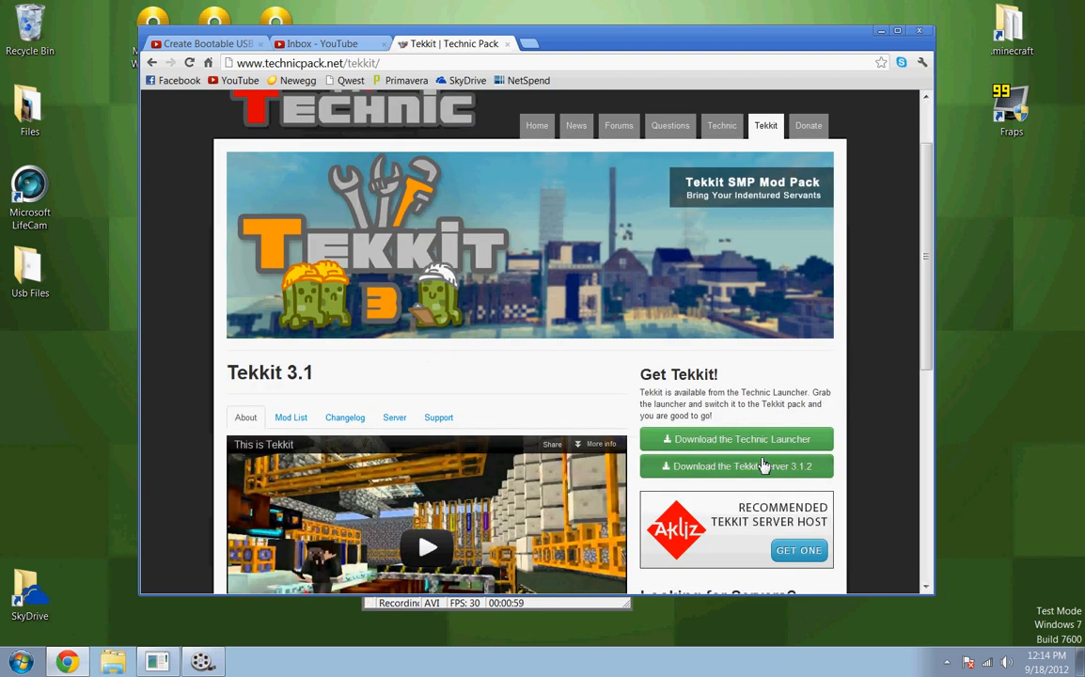
{"action": "left_click", "coordinate": [736, 466]}
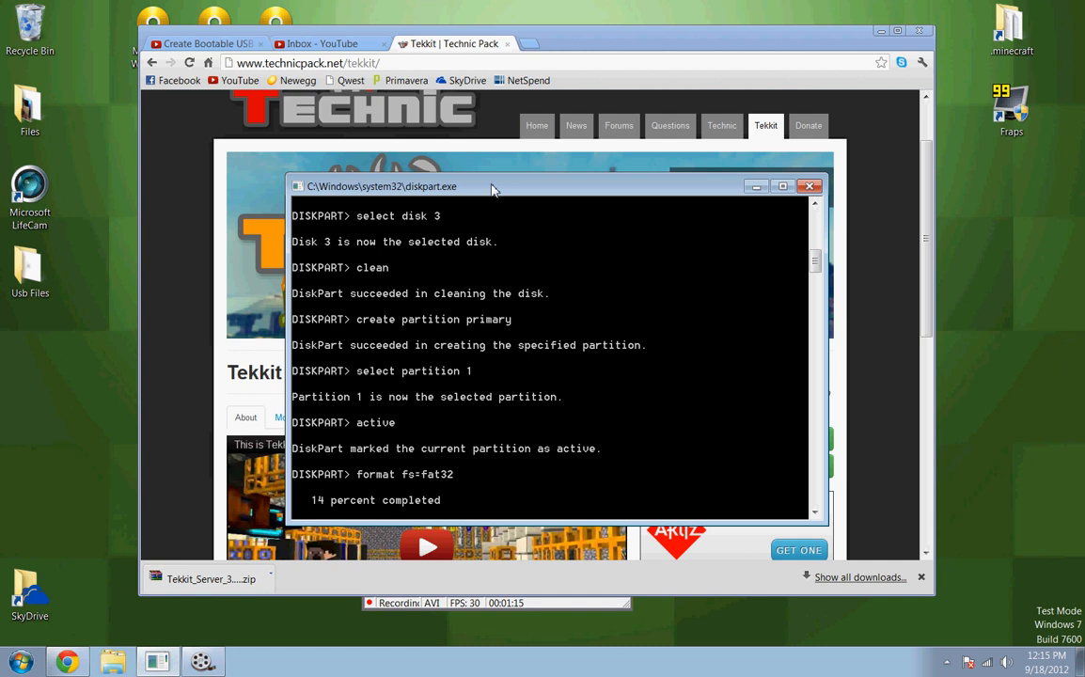
{"action": "mouse_move", "coordinate": [465, 248]}
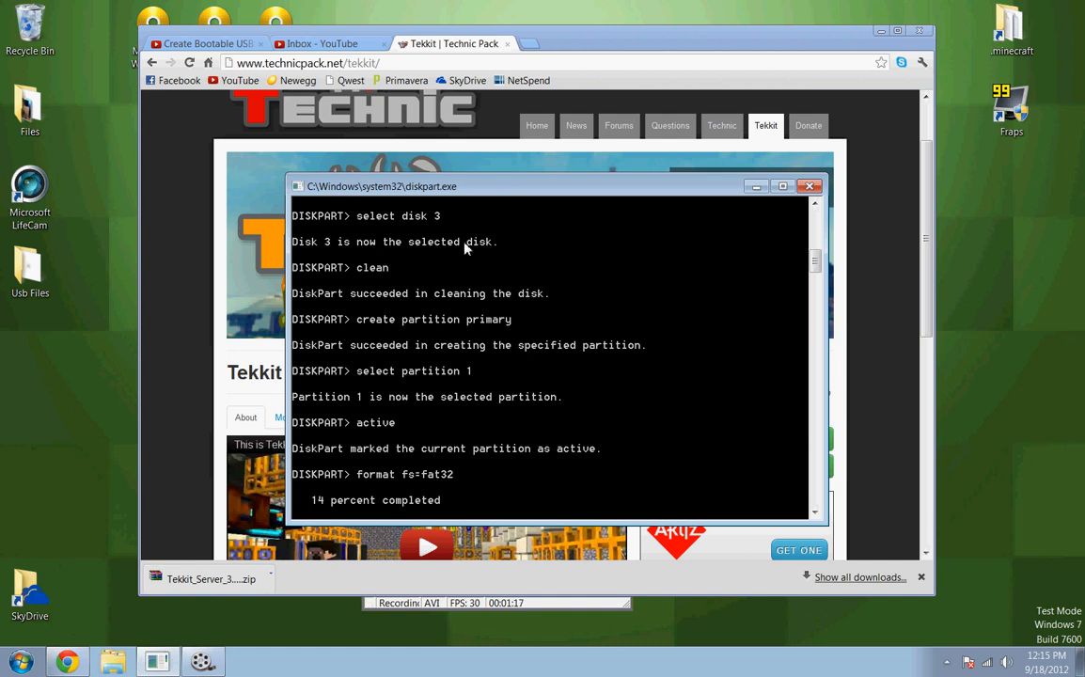
{"action": "mouse_move", "coordinate": [89, 137]}
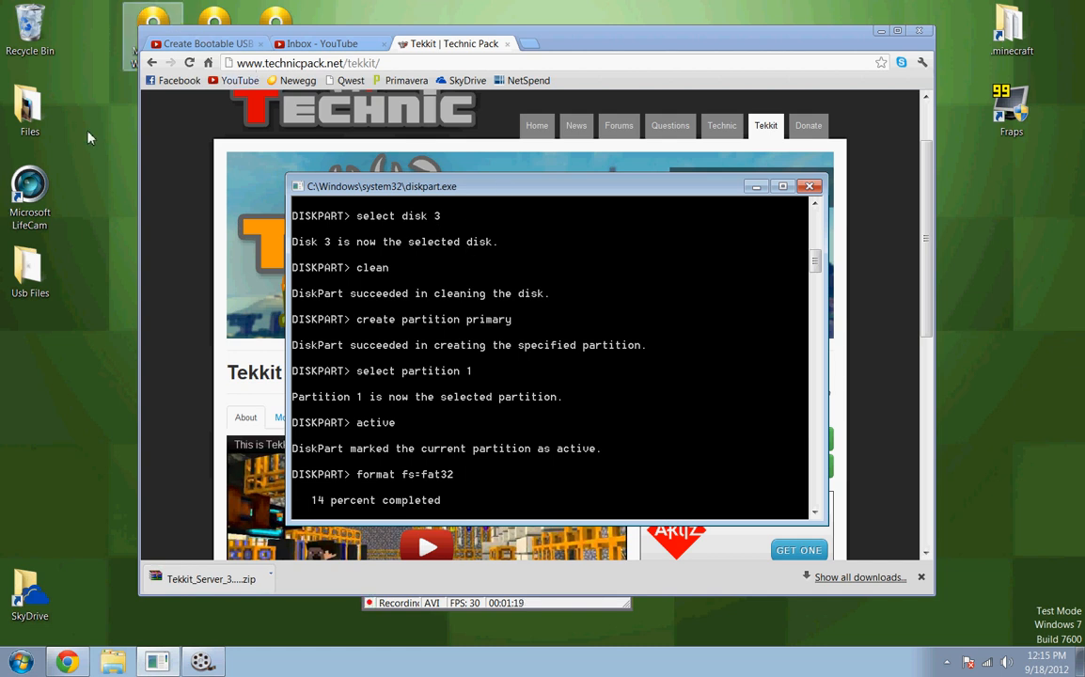
{"action": "mouse_move", "coordinate": [97, 281]}
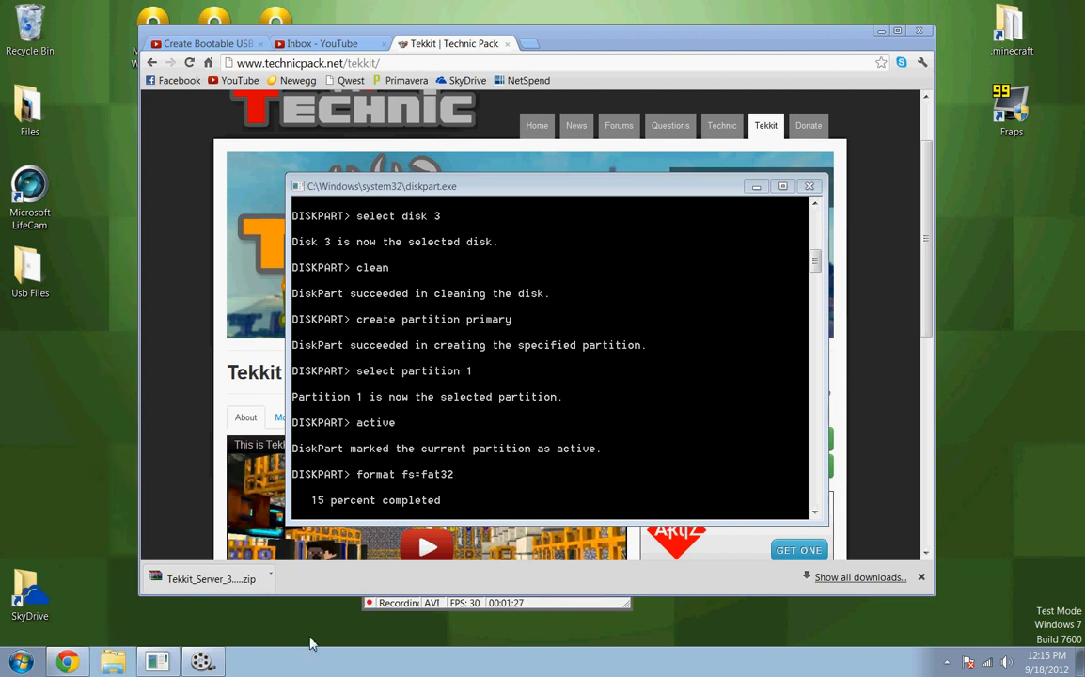
{"action": "left_click", "coordinate": [809, 185]}
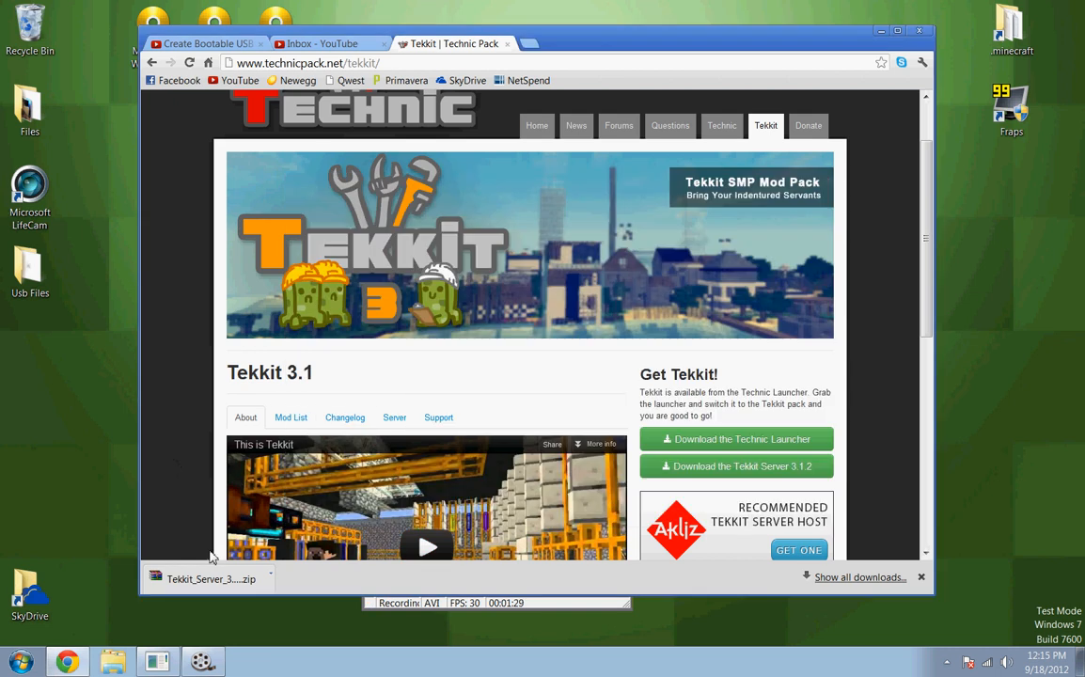
{"action": "left_click", "coordinate": [207, 578]}
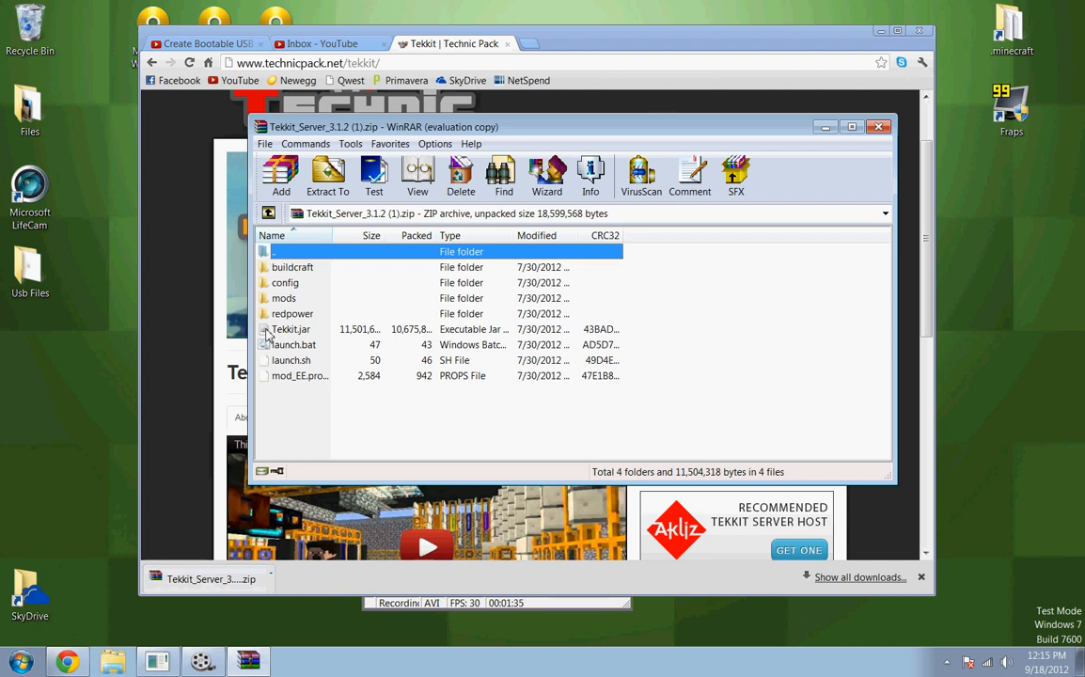
{"action": "double_click", "coordinate": [284, 298]}
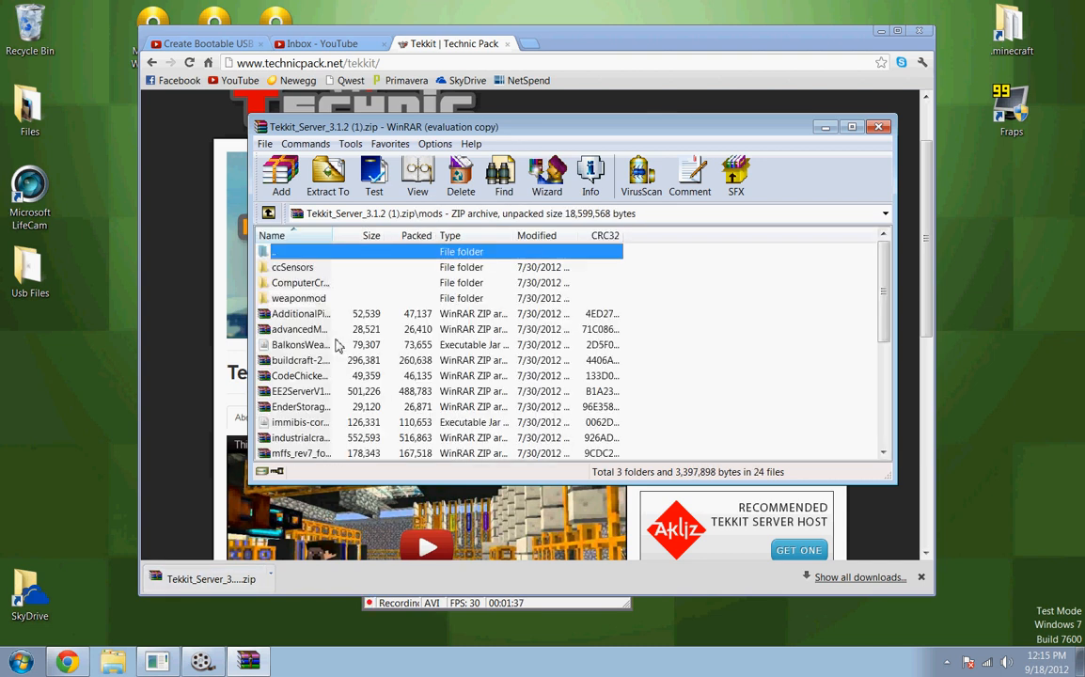
{"action": "scroll", "scroll_direction": "down", "scroll_amount": 3}
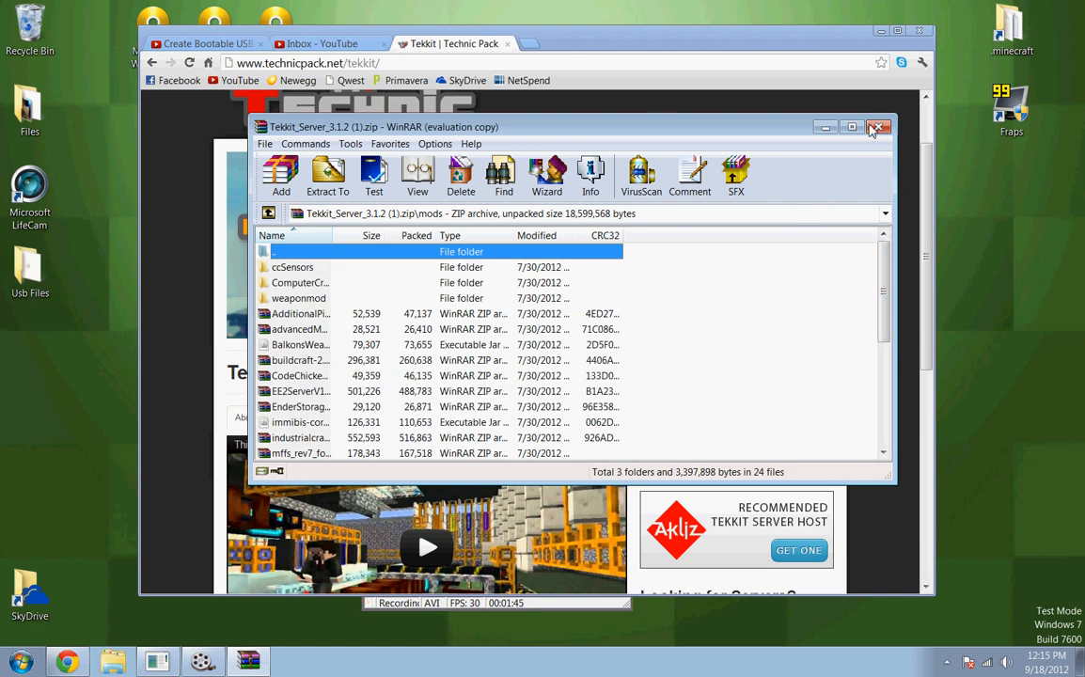
{"action": "left_click", "coordinate": [879, 122]}
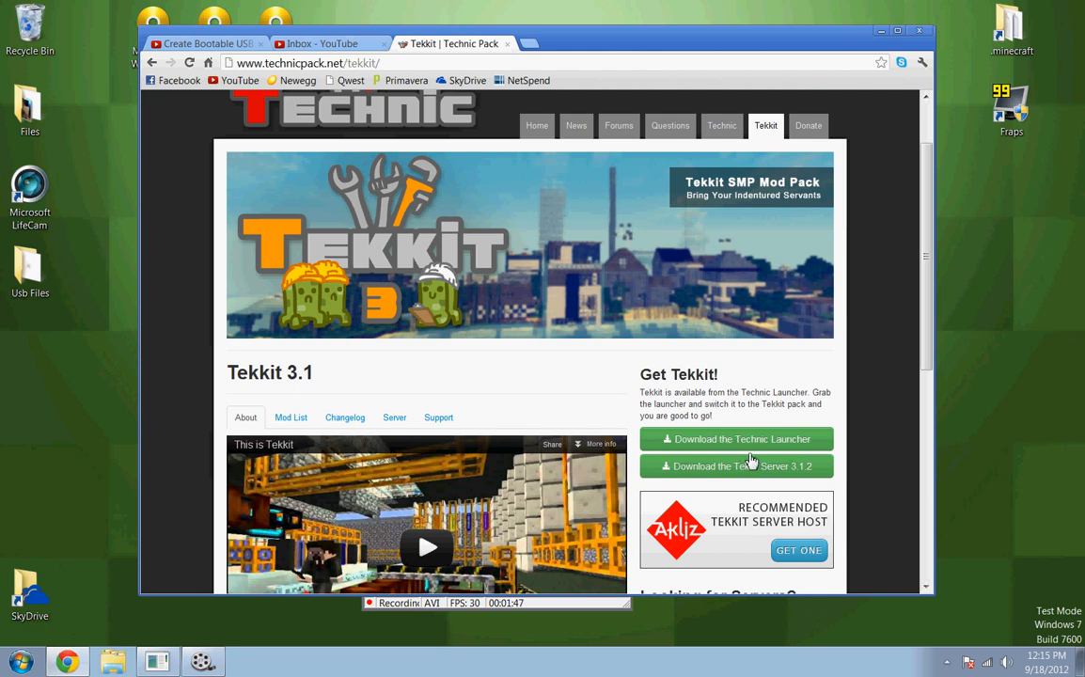